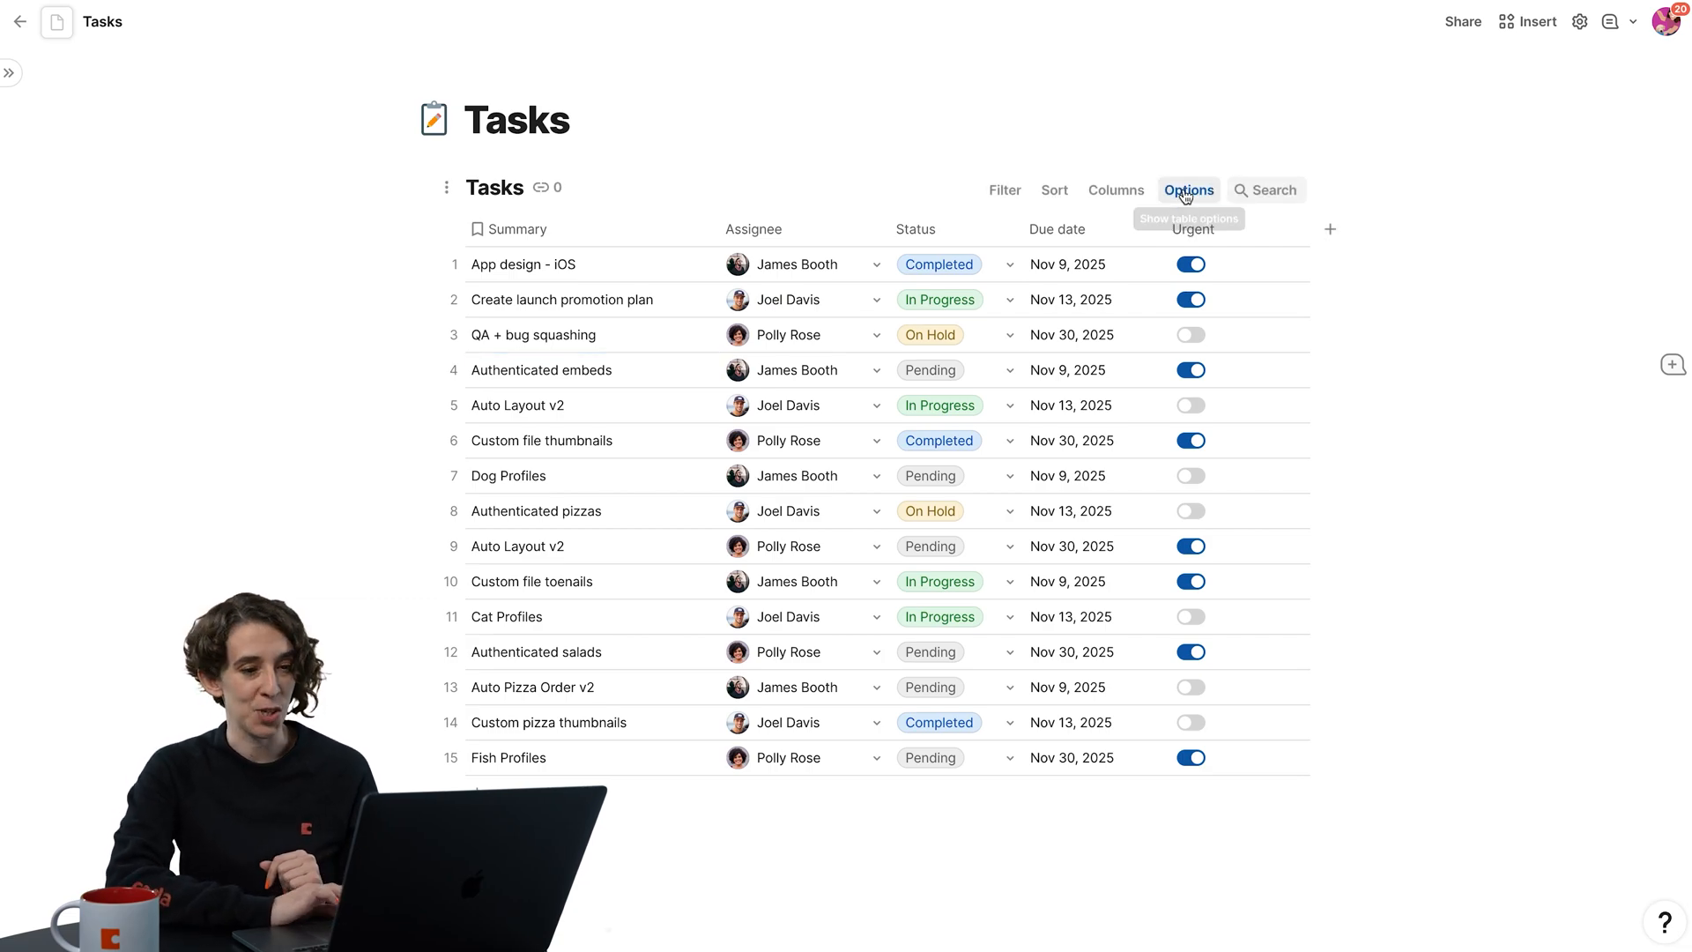
Step: Open the Tasks table's conditional formatting and start a new rule
click(1187, 190)
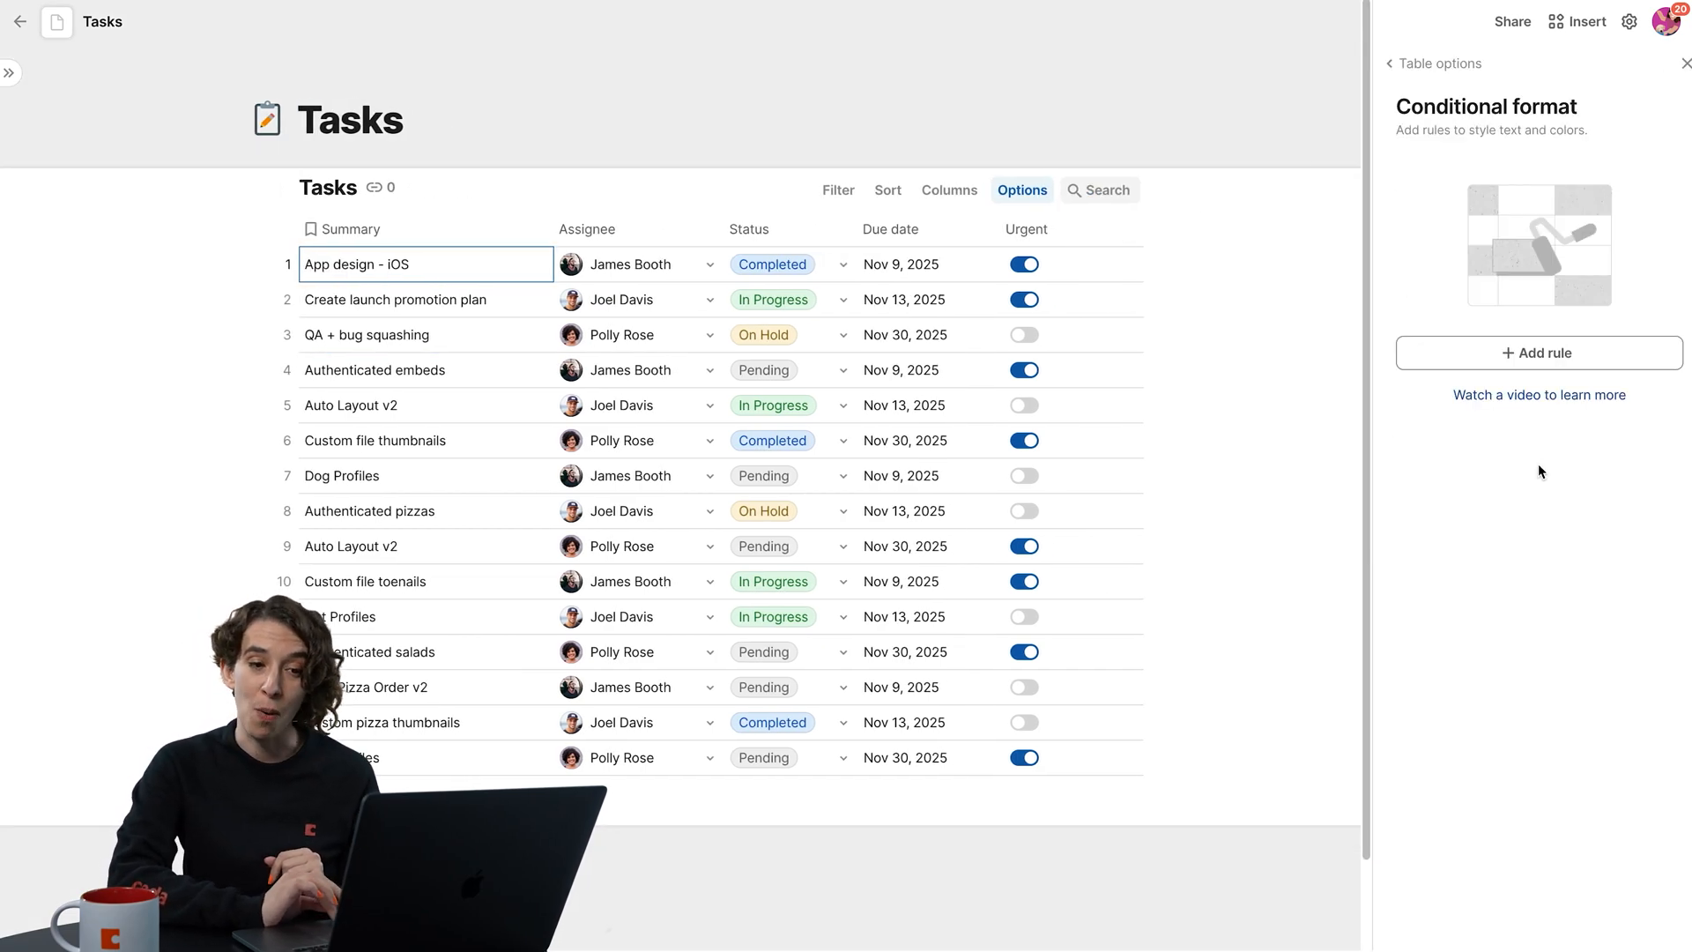
click(1538, 353)
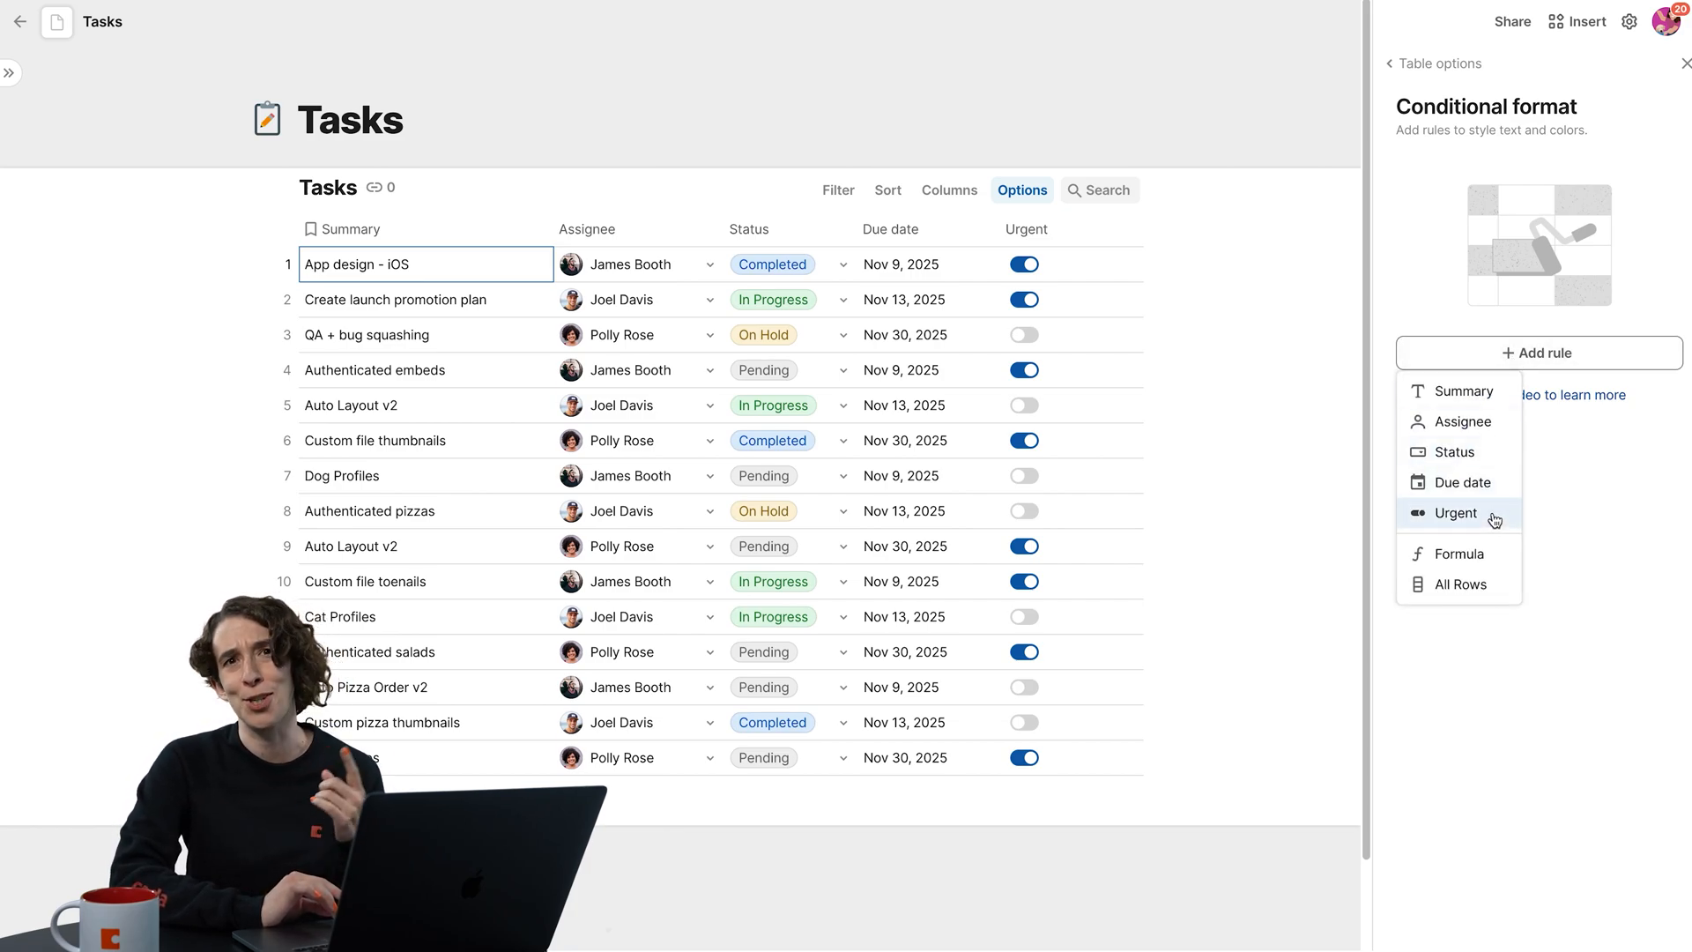
Step: Add an Urgent-column rule coloring checked cells red, then uncheck Urgent for Custom file thumbnails
click(1457, 513)
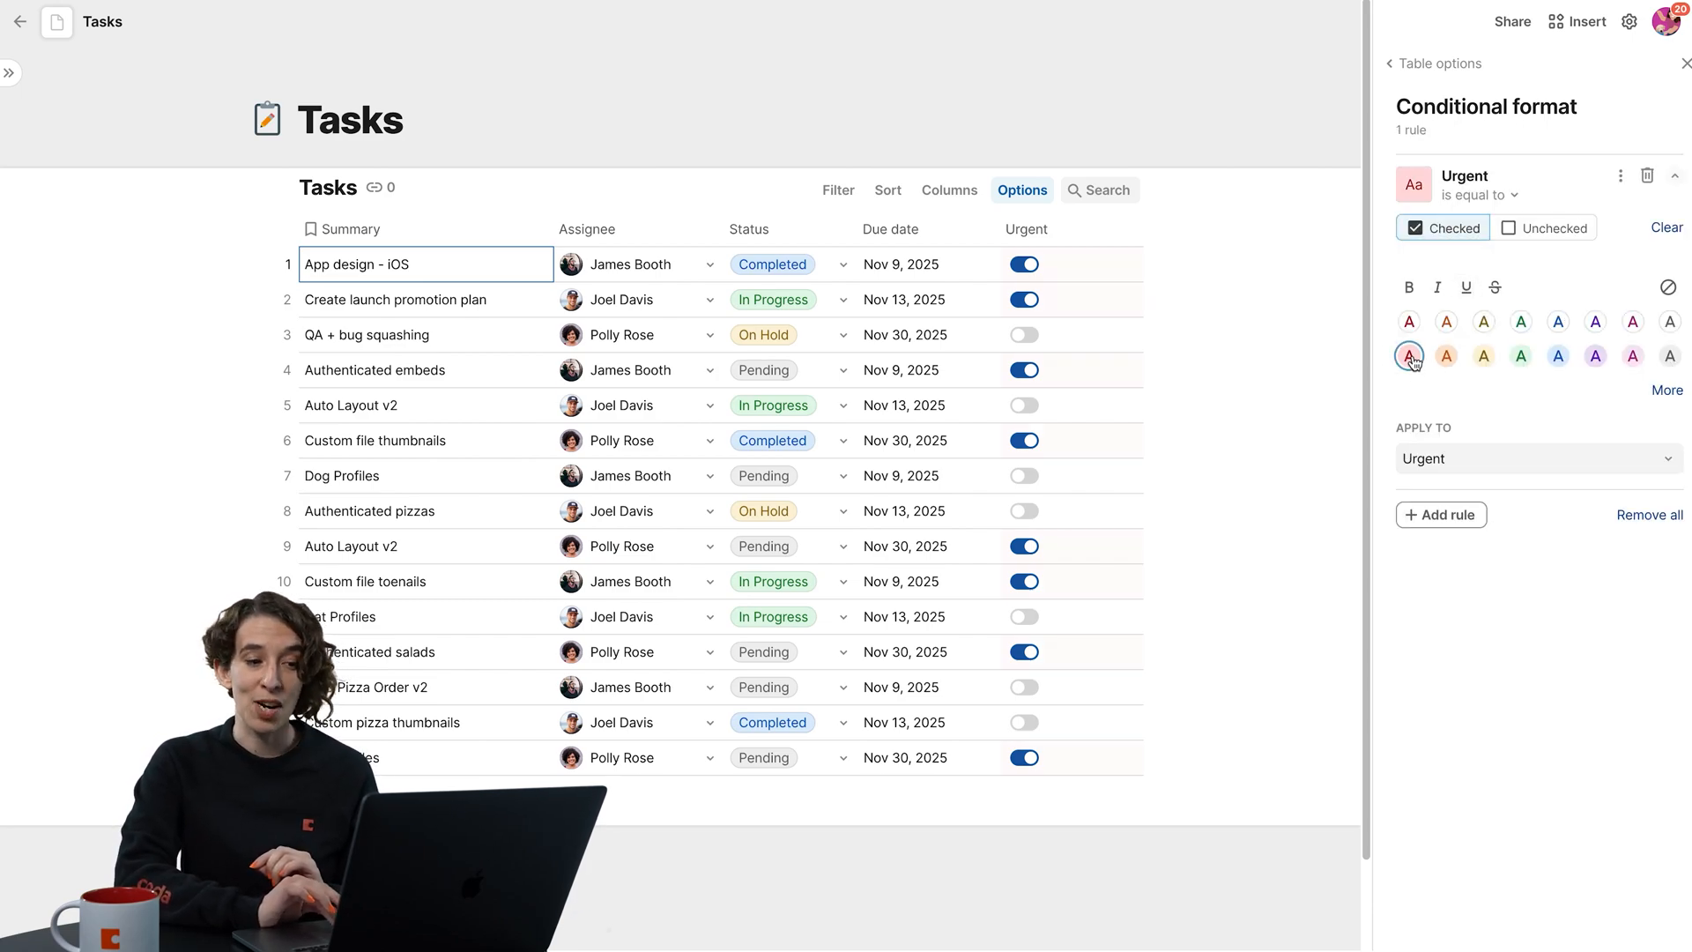
click(1410, 356)
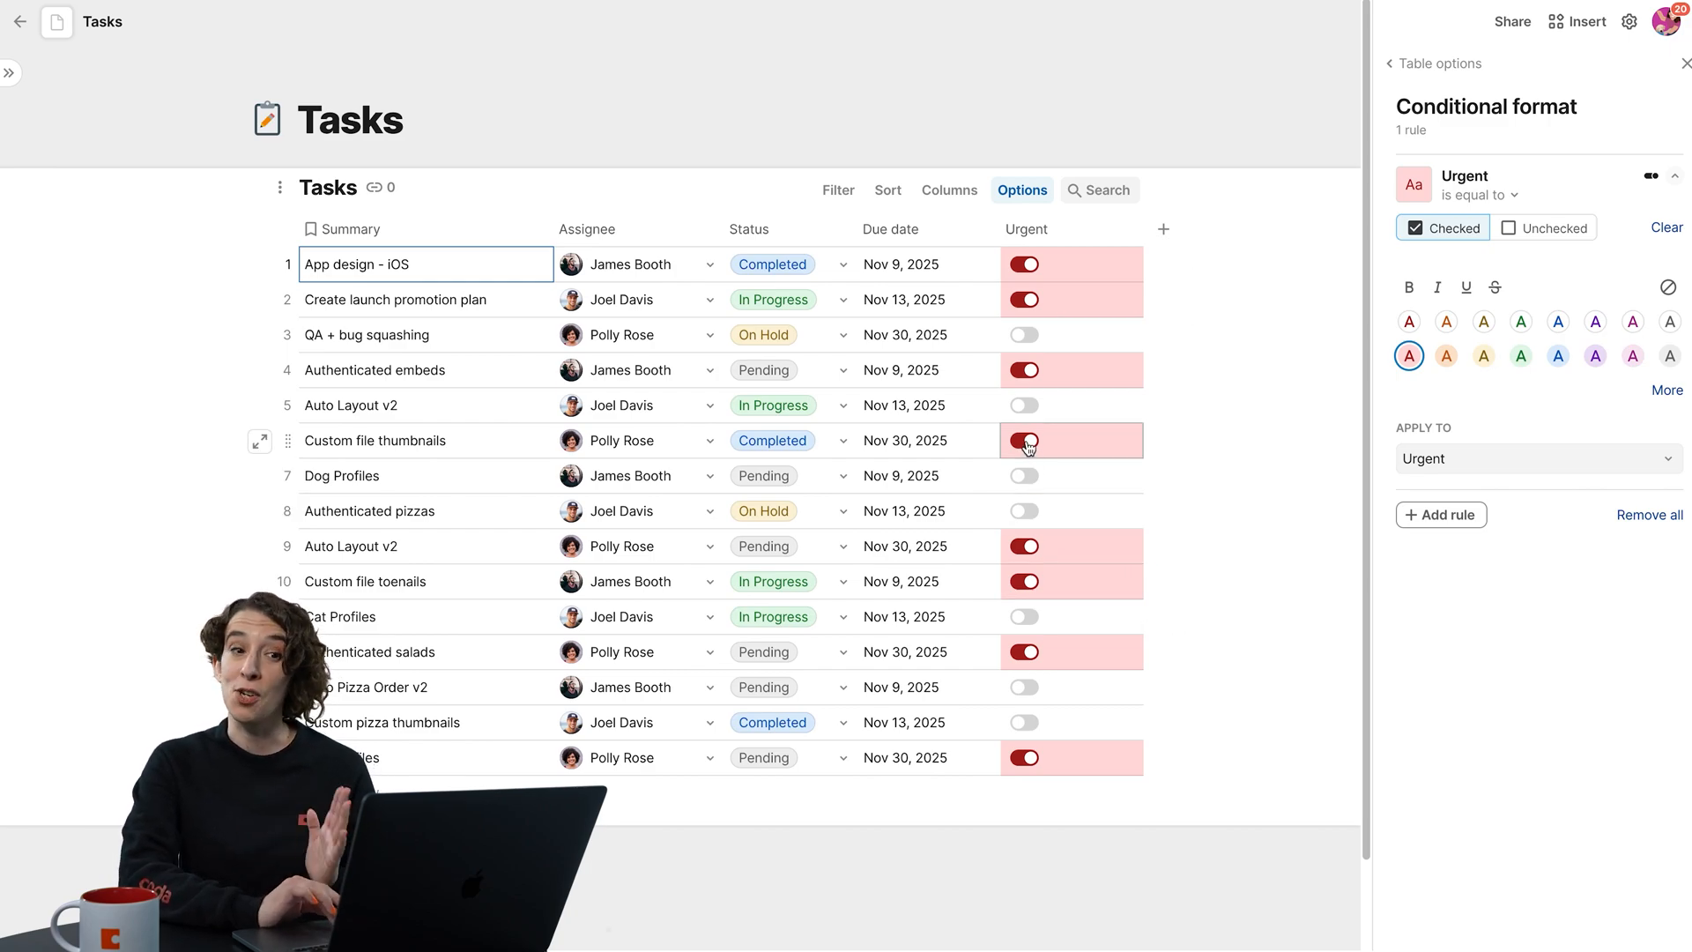
click(1022, 441)
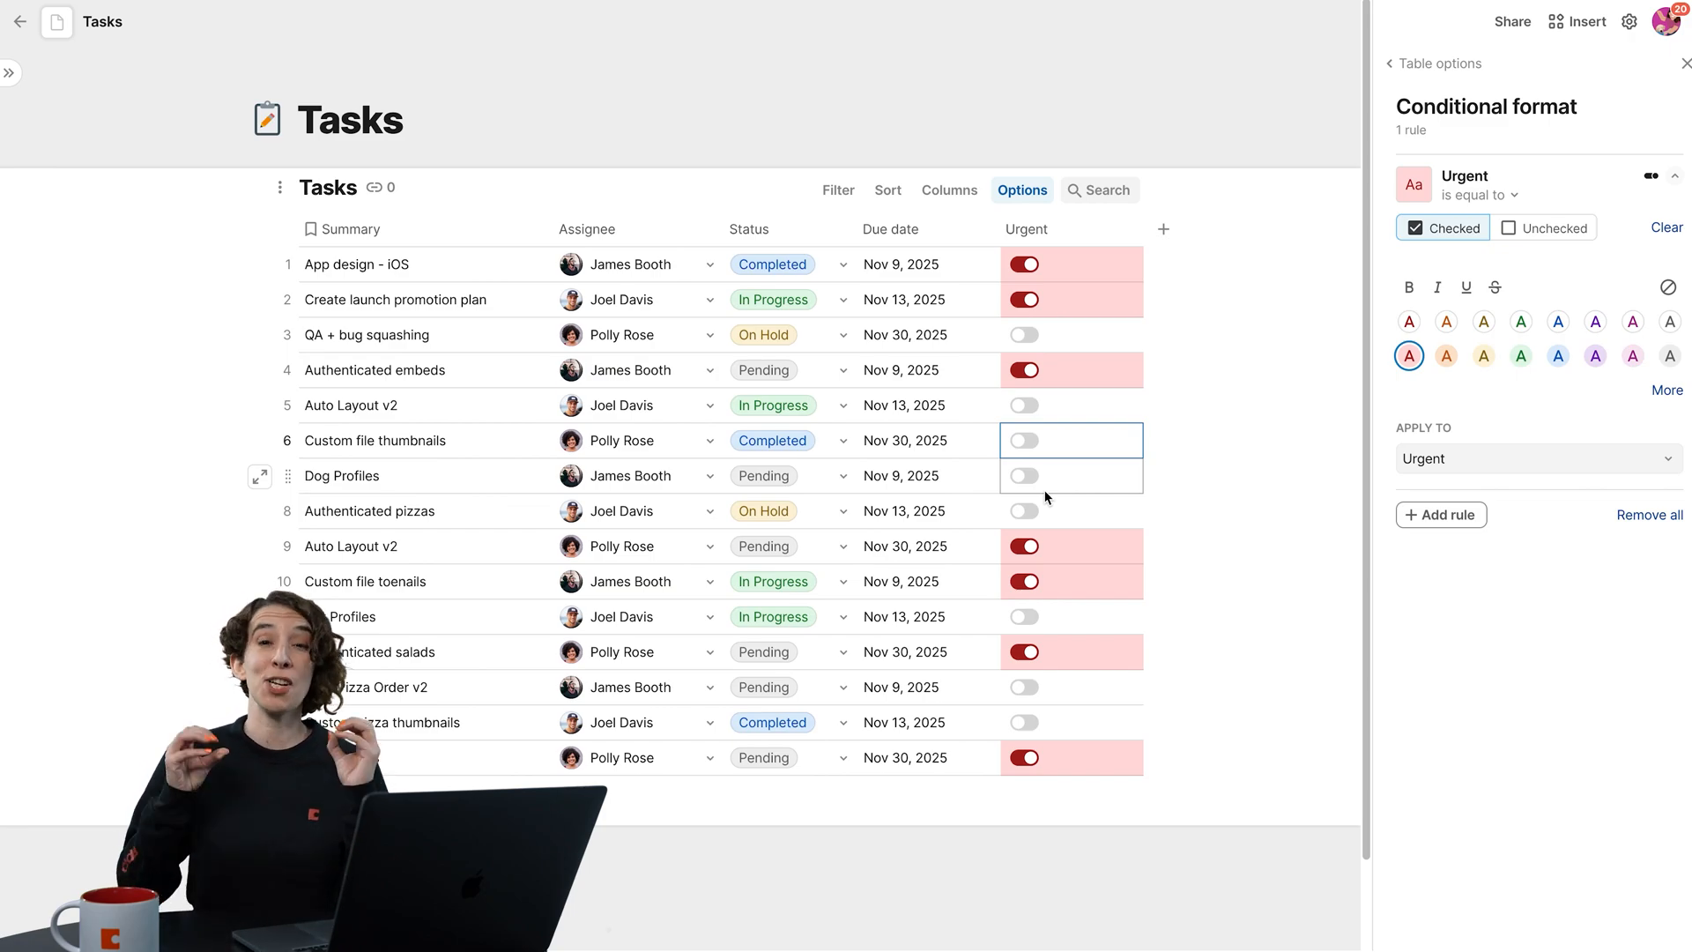
mouse_move(977, 473)
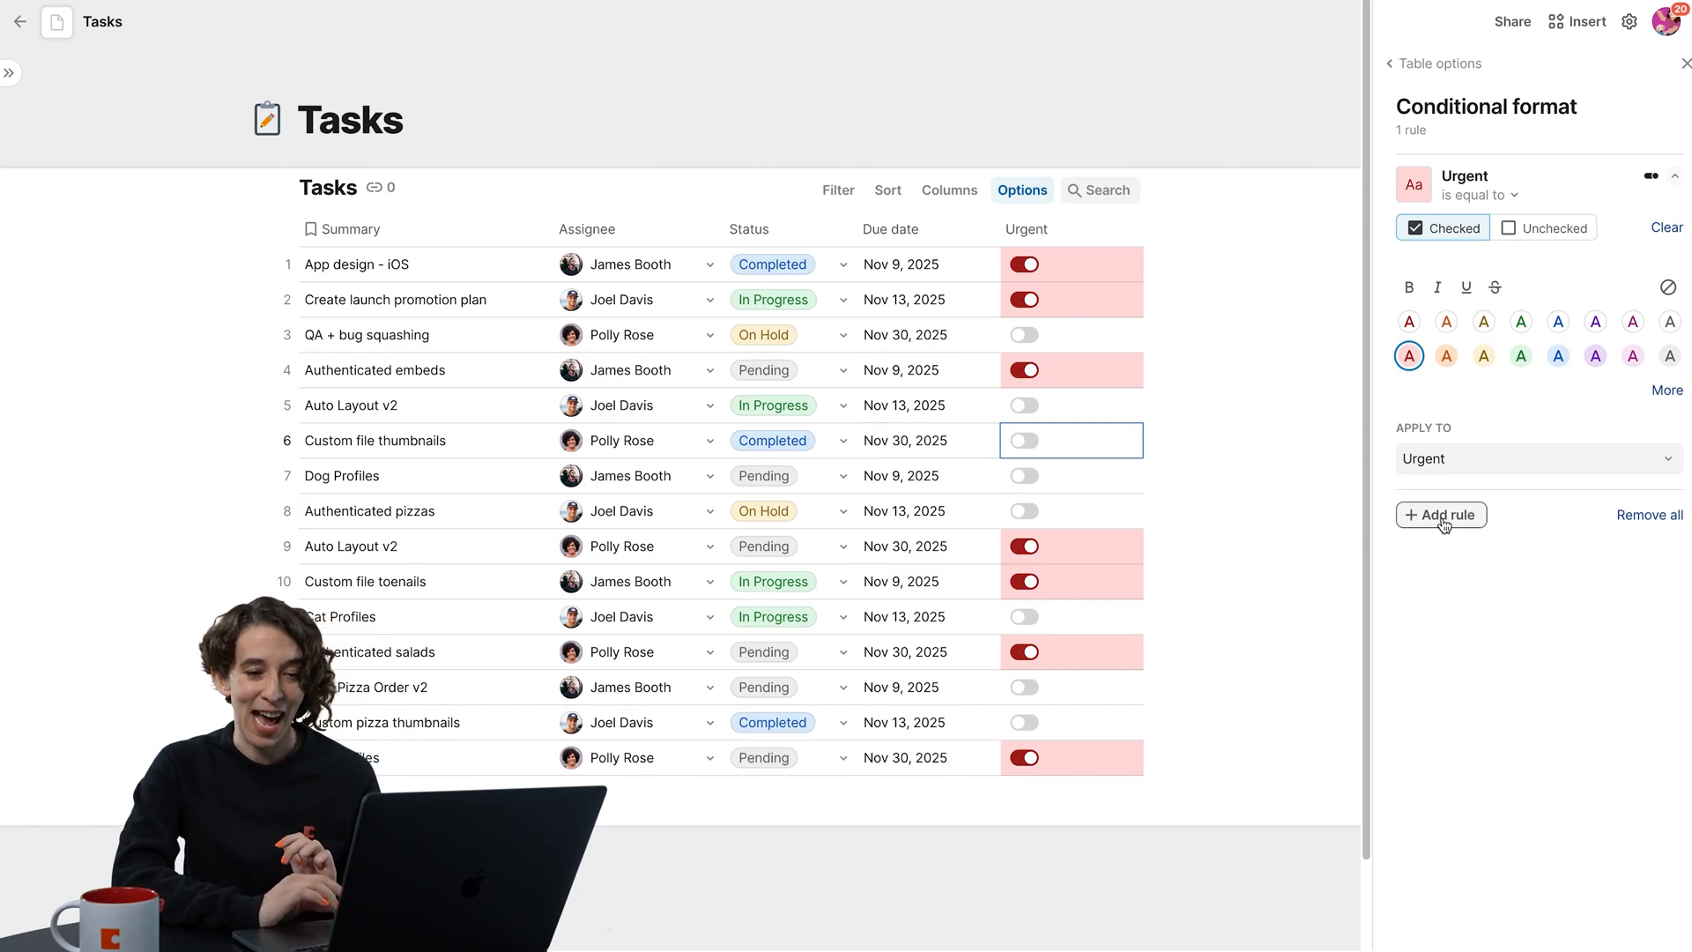
Step: Add a Status rule matching On Hold and show its apply-to column choices
click(1441, 515)
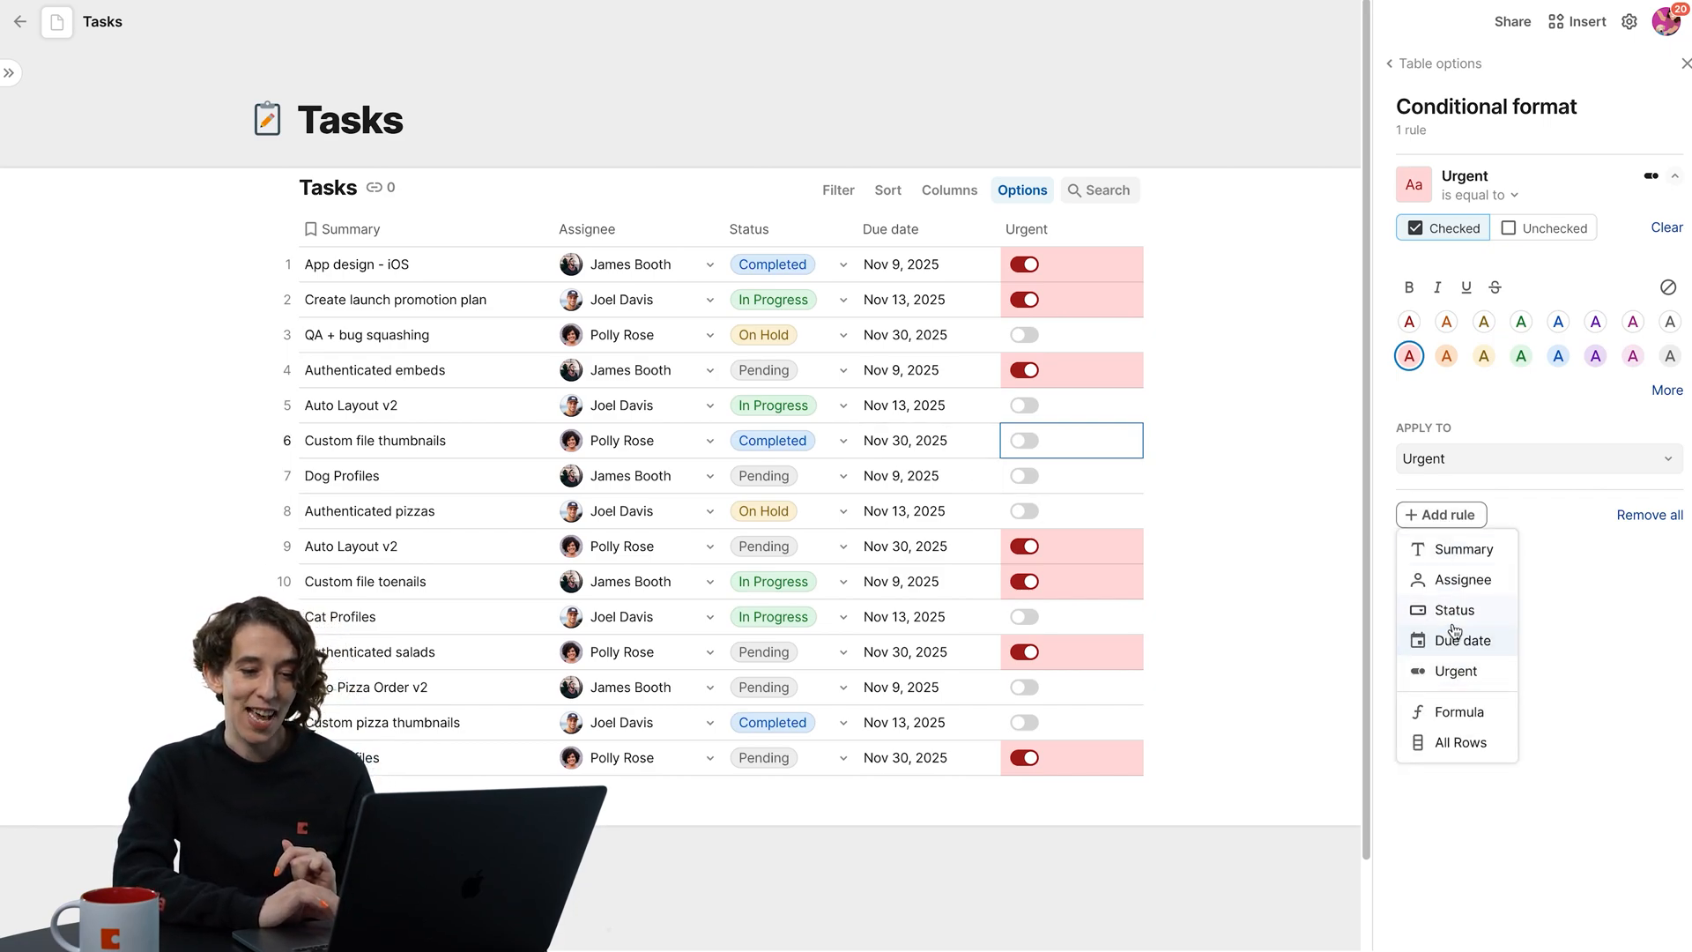
click(1456, 610)
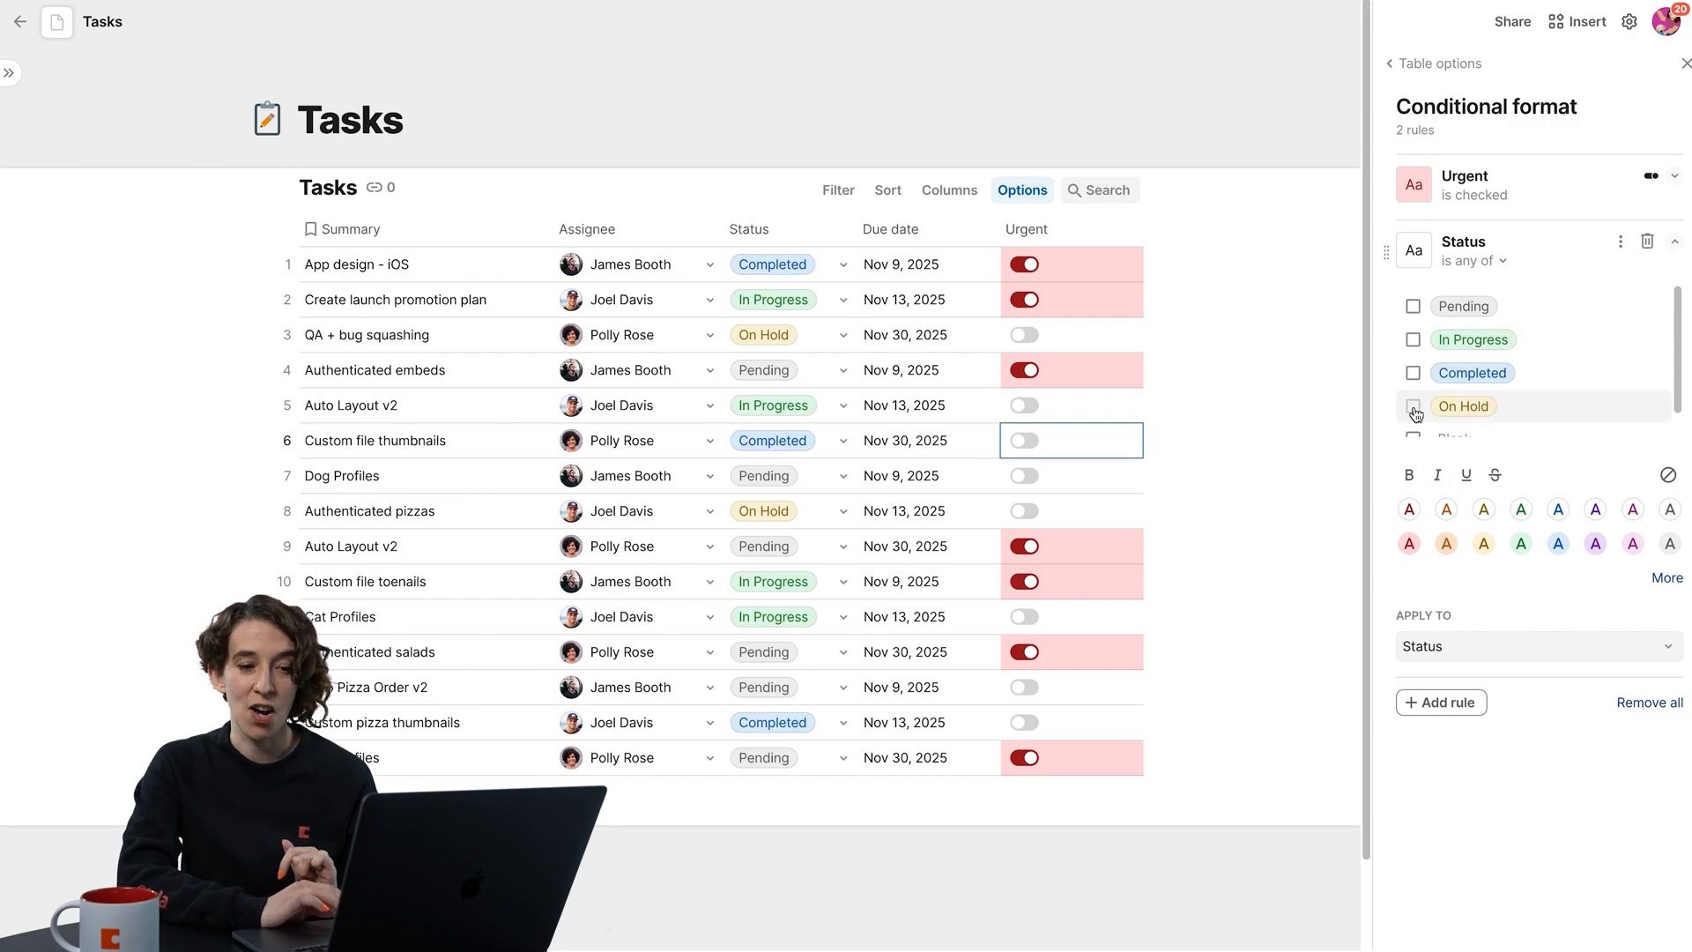
click(1414, 406)
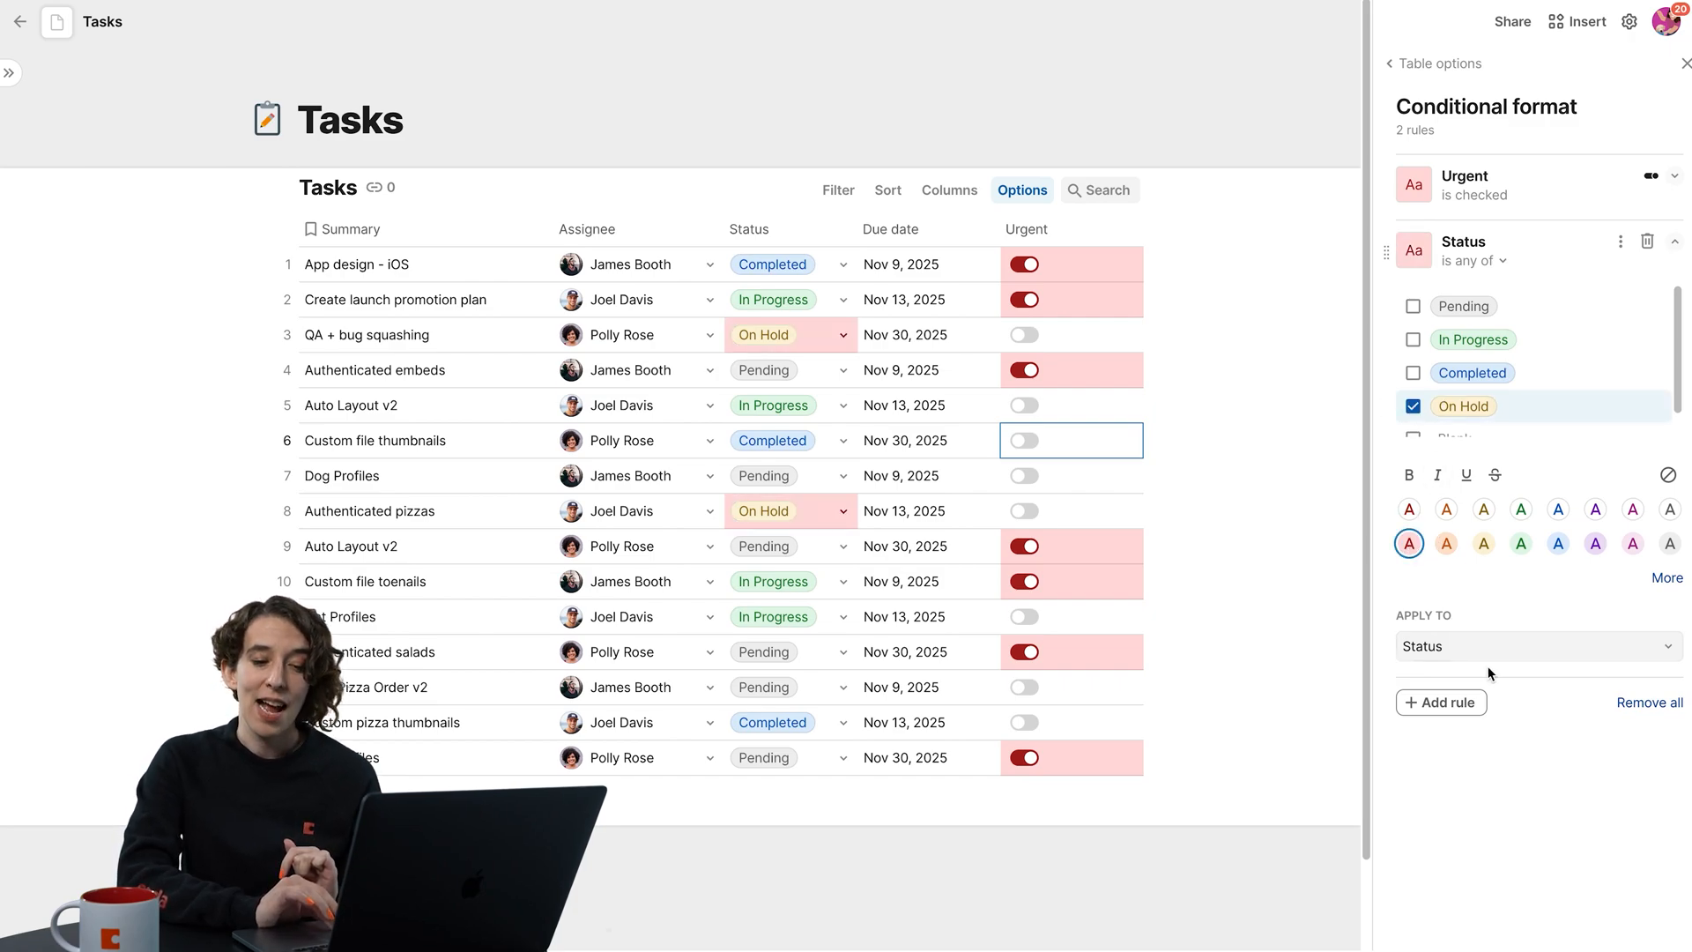
click(1533, 645)
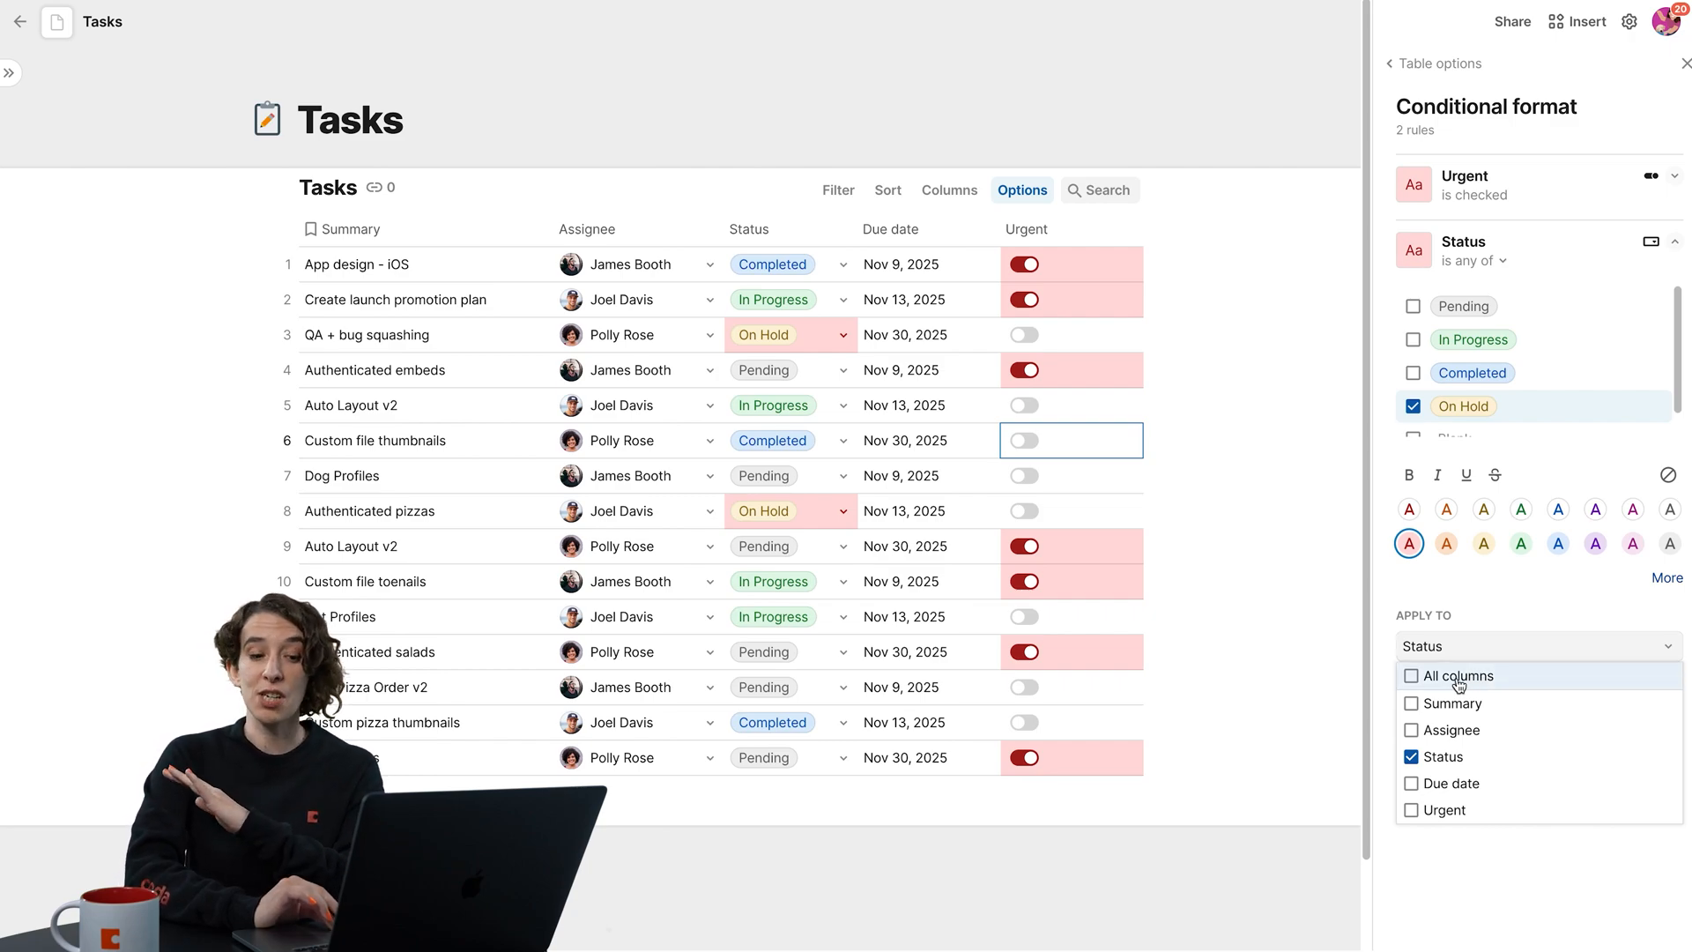
Step: Apply the On Hold rule to all columns and close the conditional format panel
click(1412, 674)
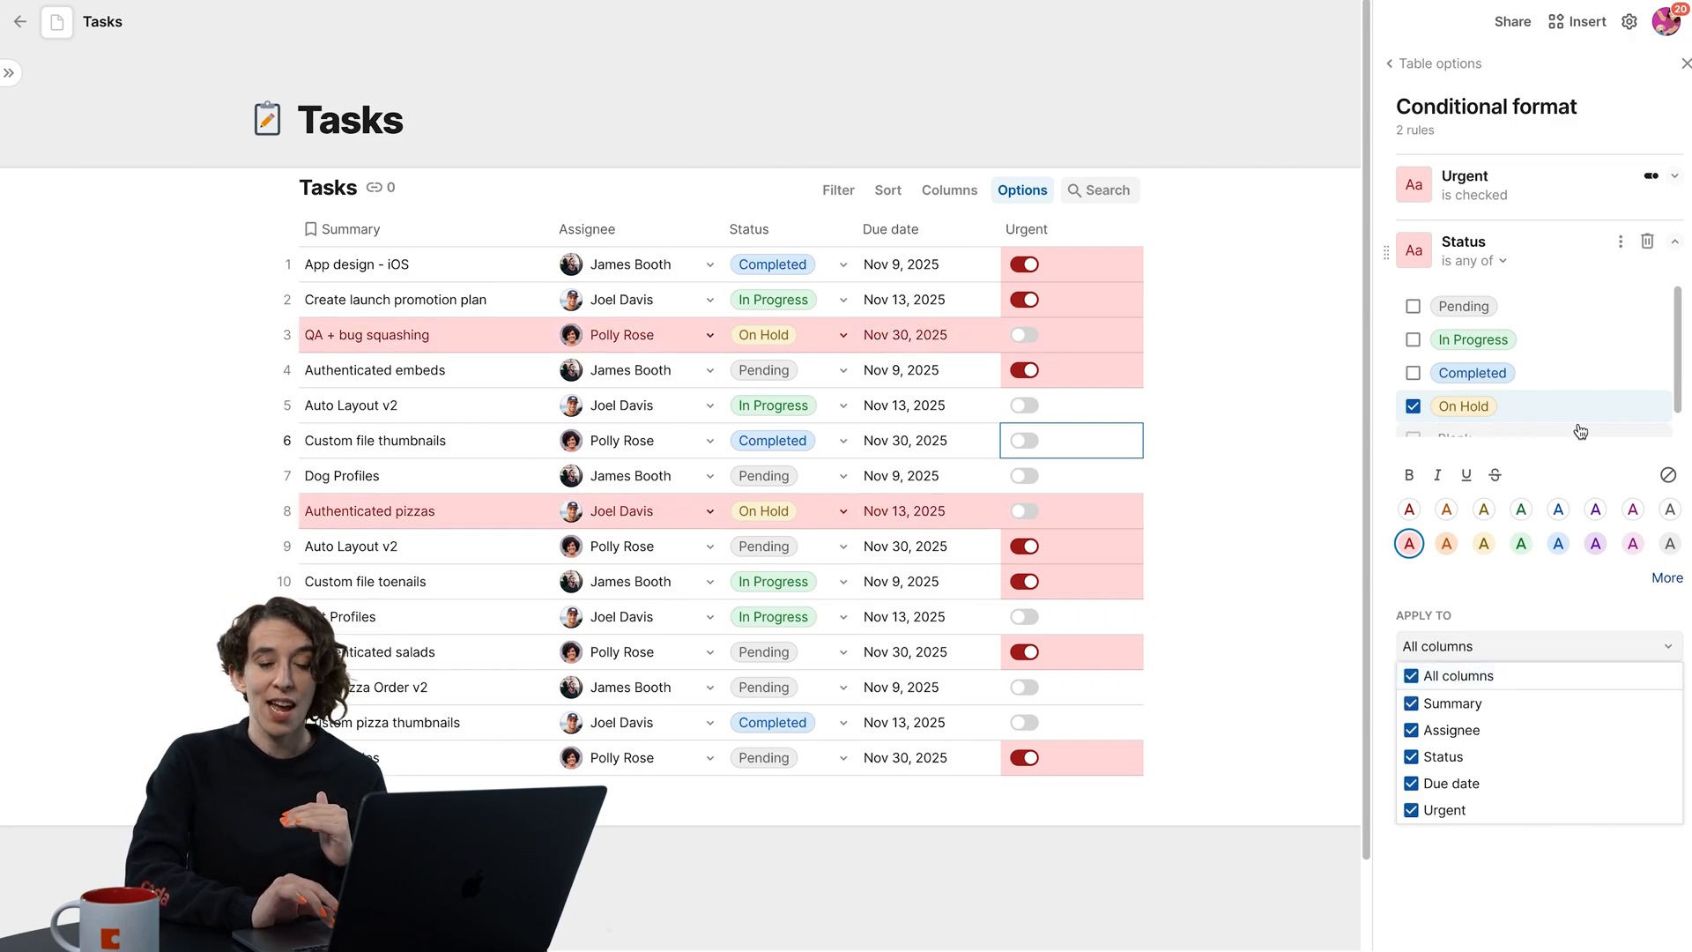
mouse_move(1471, 372)
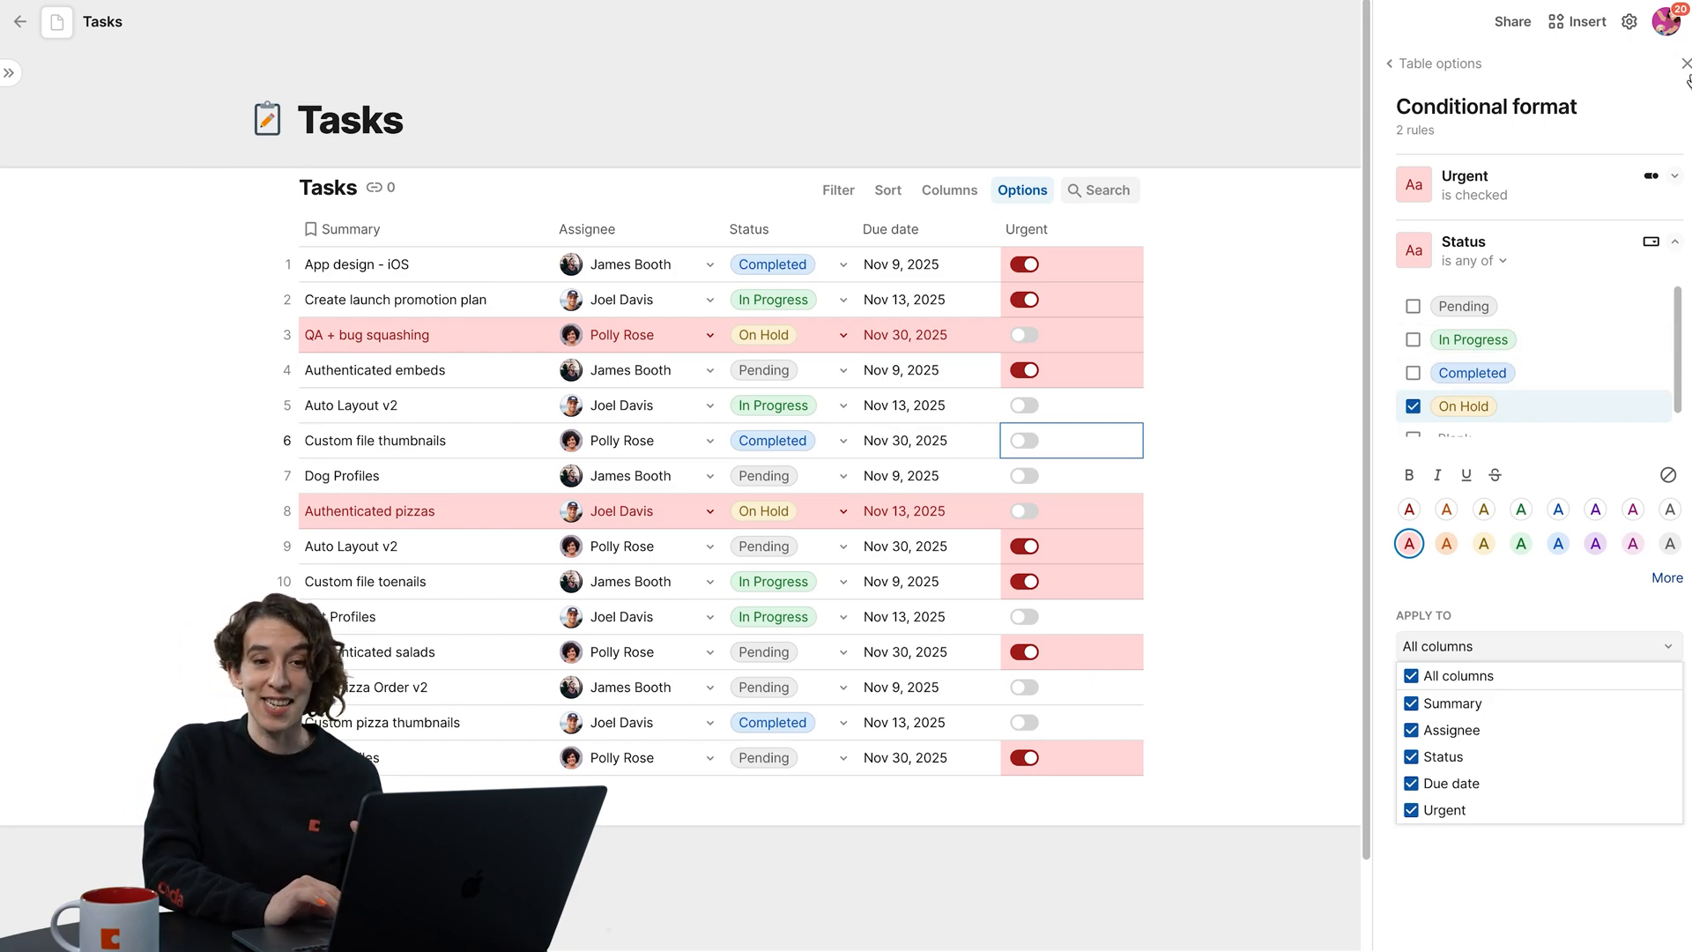
click(1679, 63)
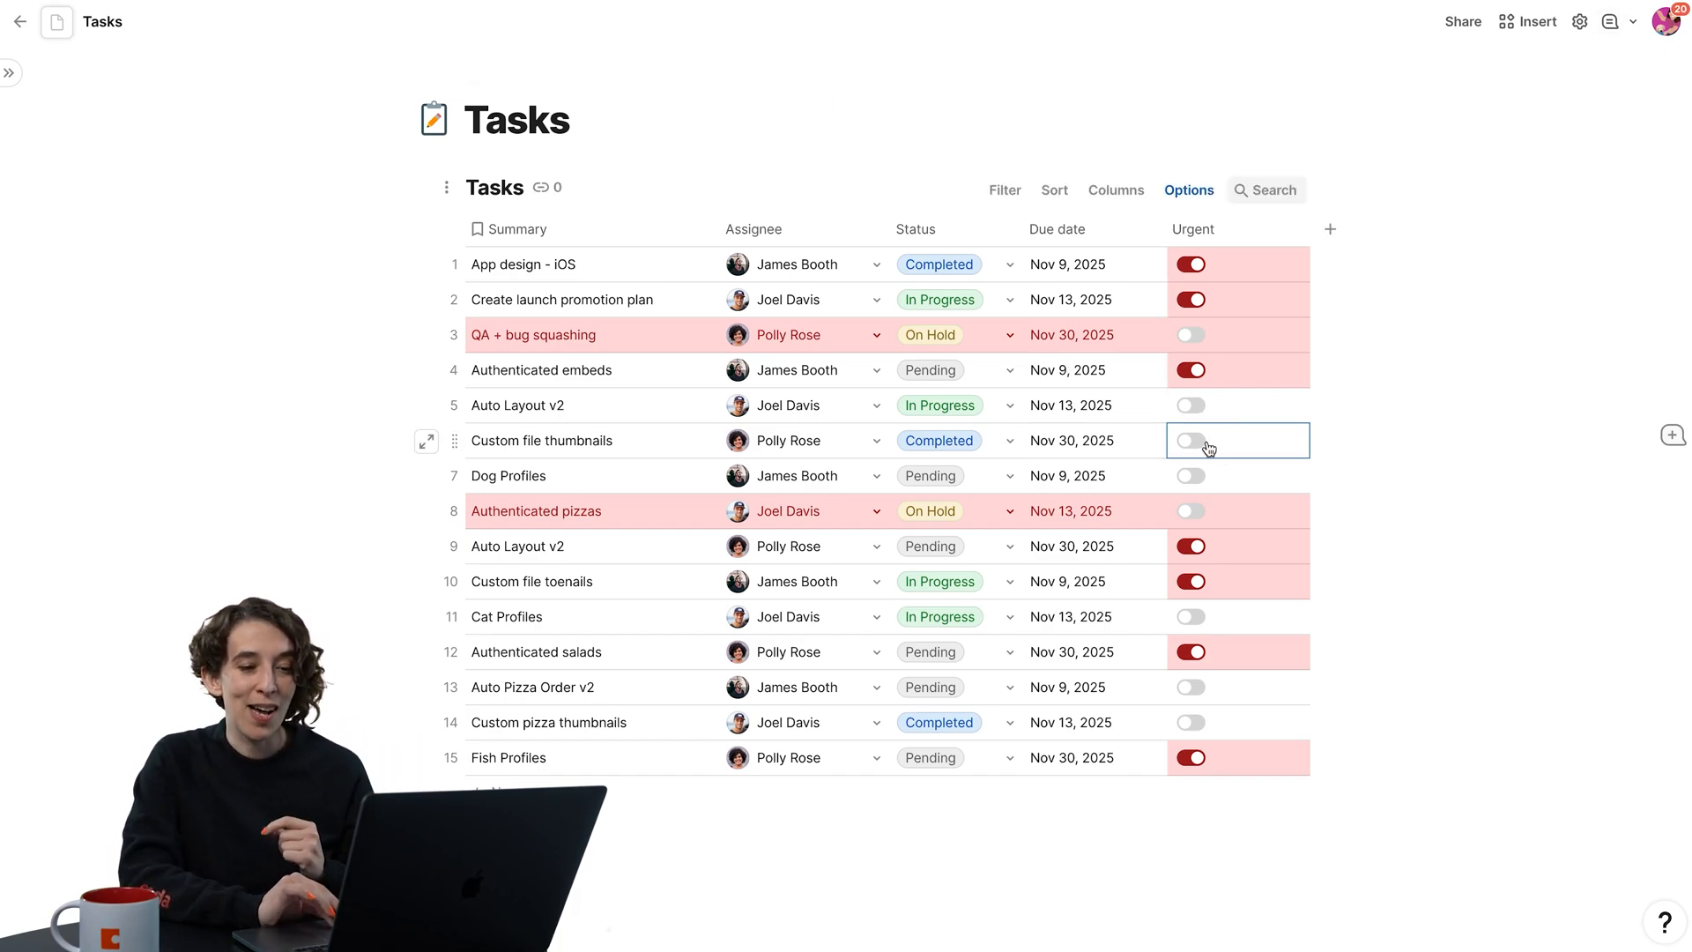
Step: Re-mark Custom file thumbnails as urgent and open its Status dropdown
click(1190, 441)
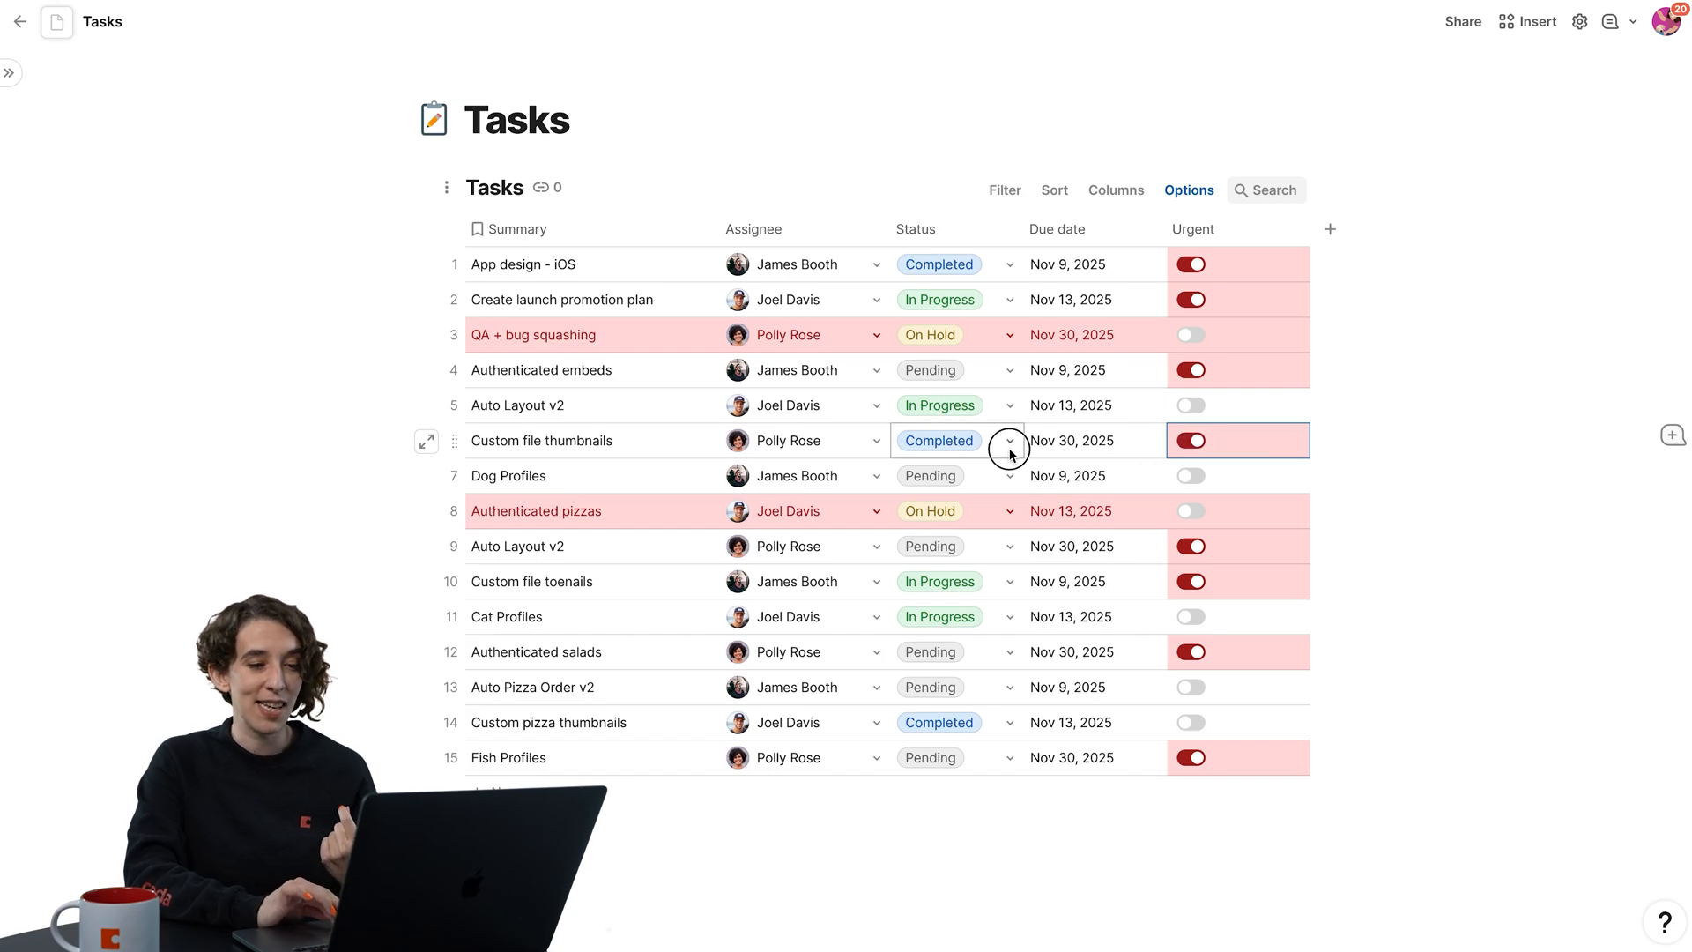
click(928, 511)
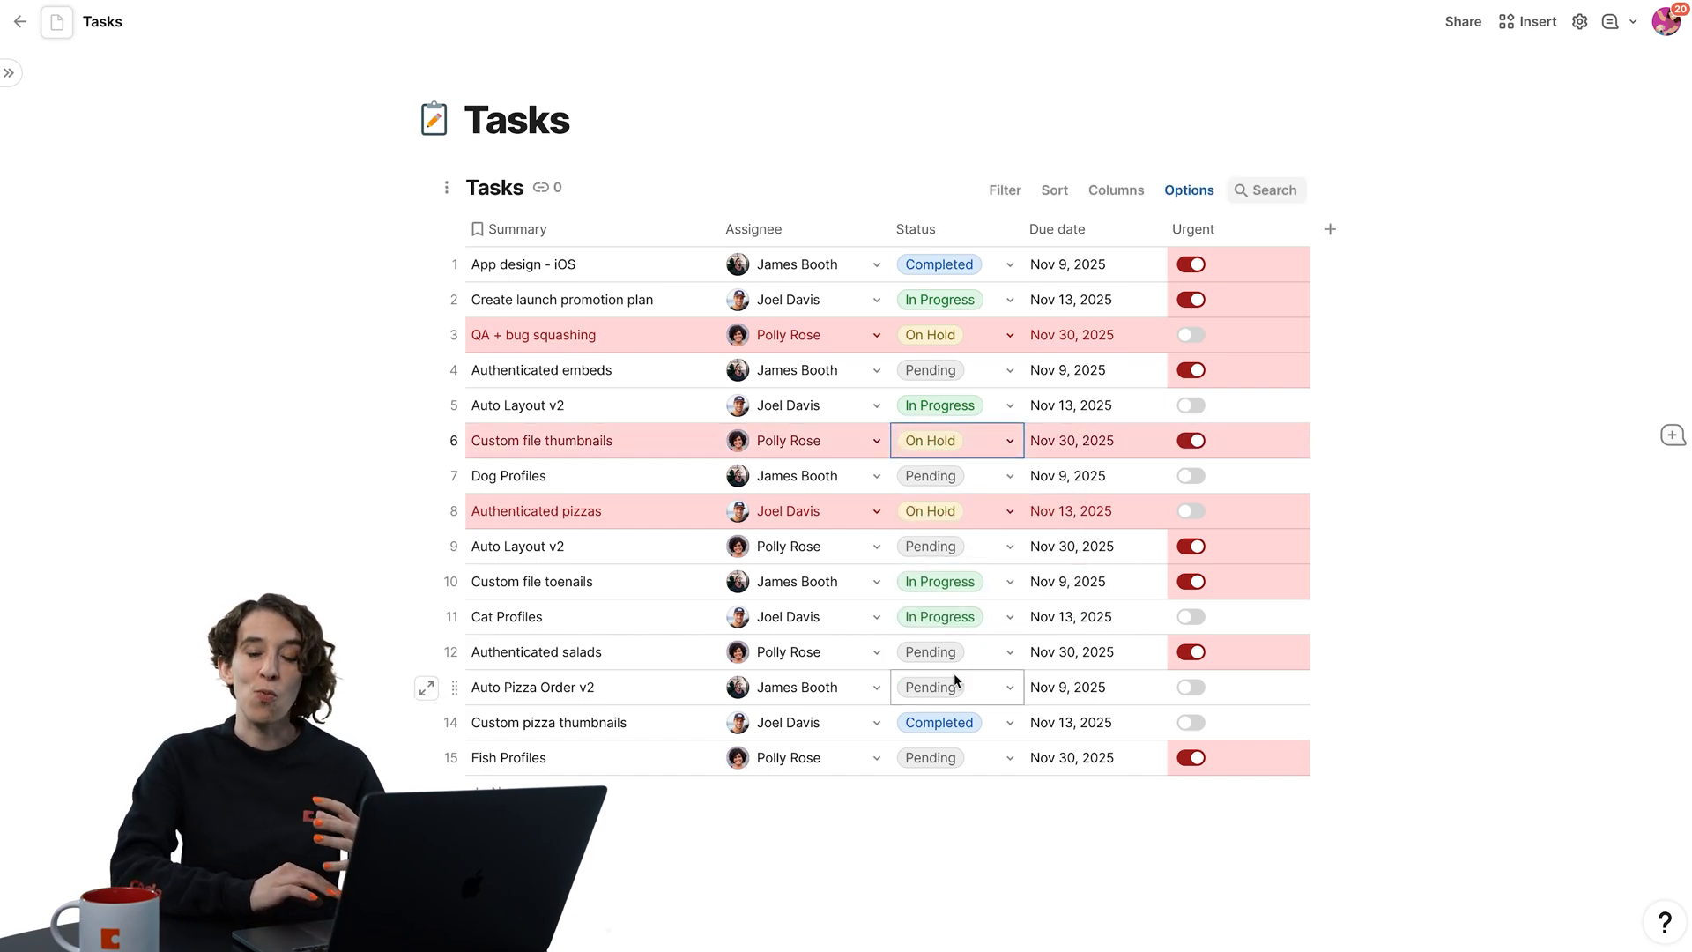